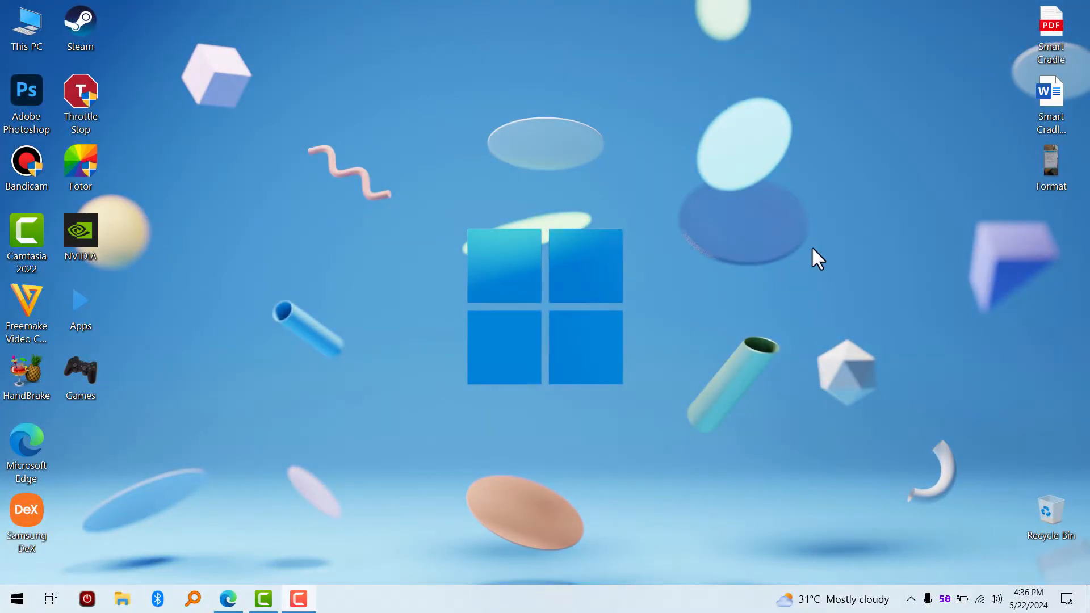
mouse_move(799, 250)
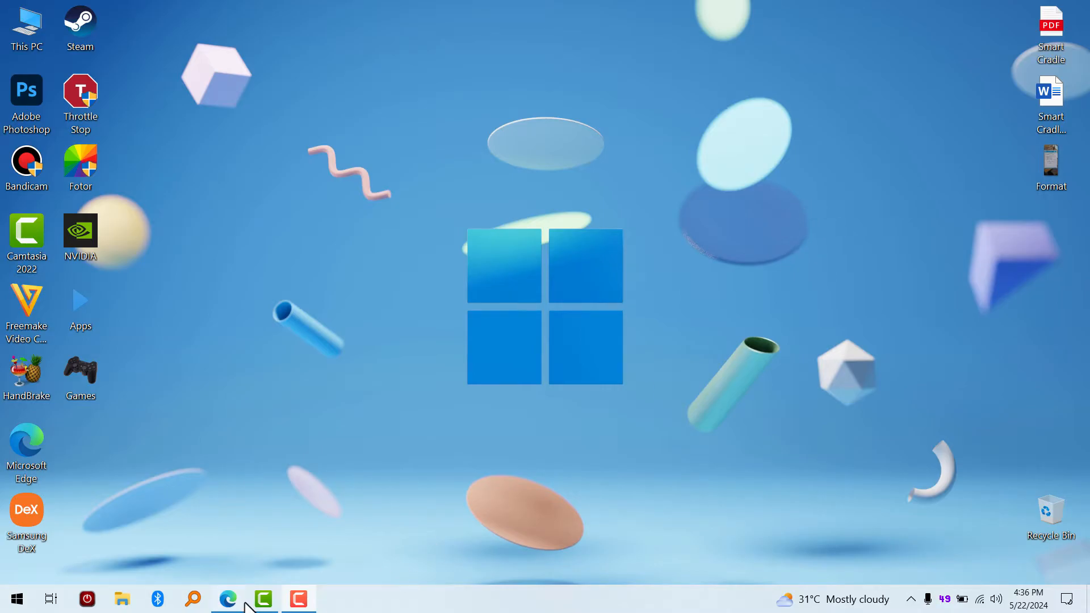
Download the WO Mic Installer for Windows from step 3 of the WO Mic download page
click(228, 598)
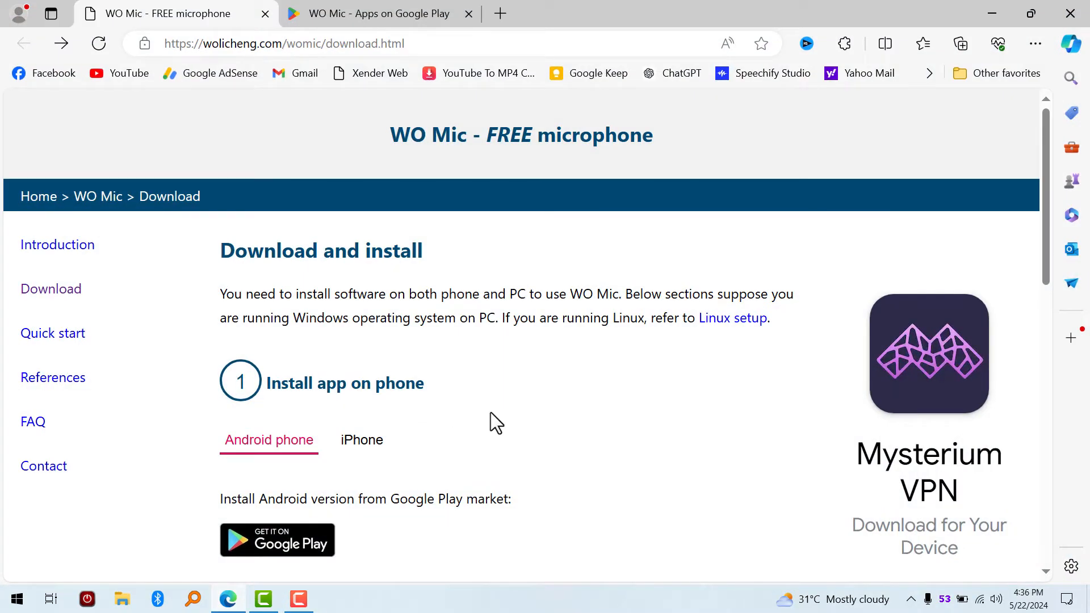
scroll(down, 3)
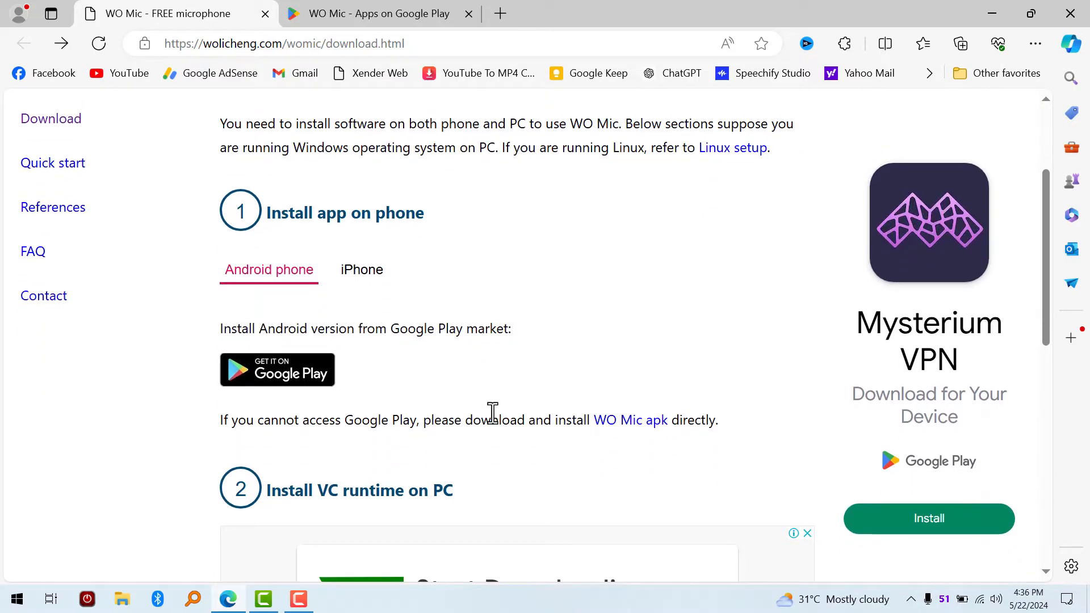
scroll(down, 3)
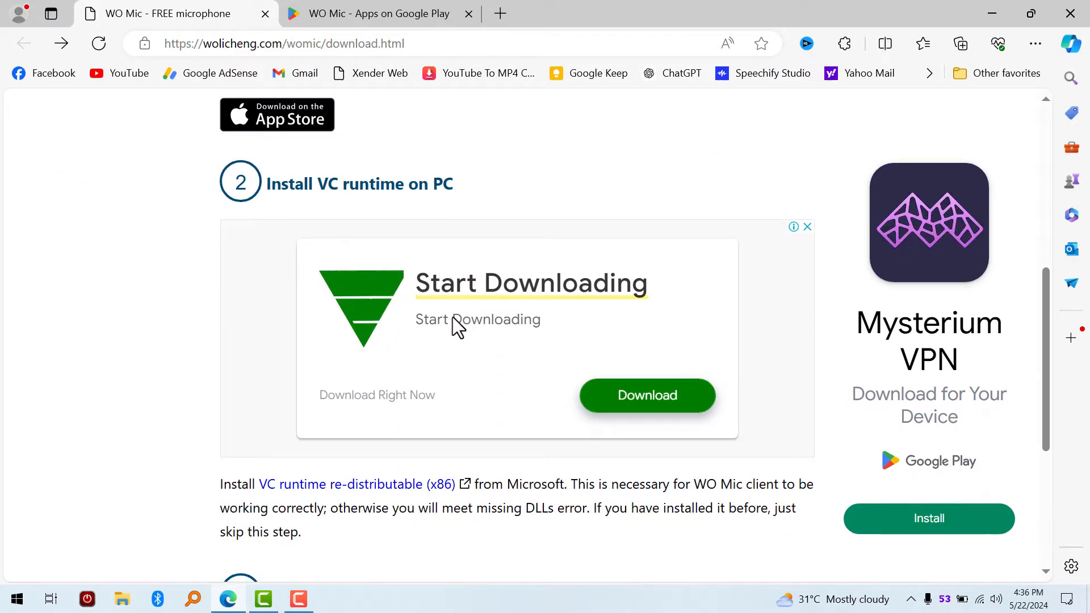
scroll(up, 3)
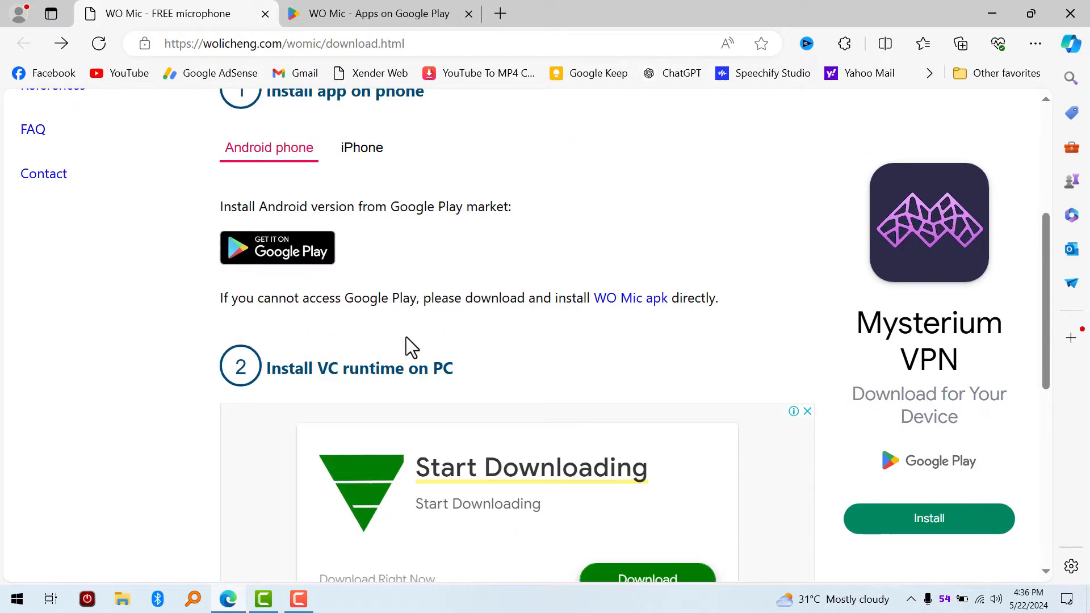
scroll(down, 3)
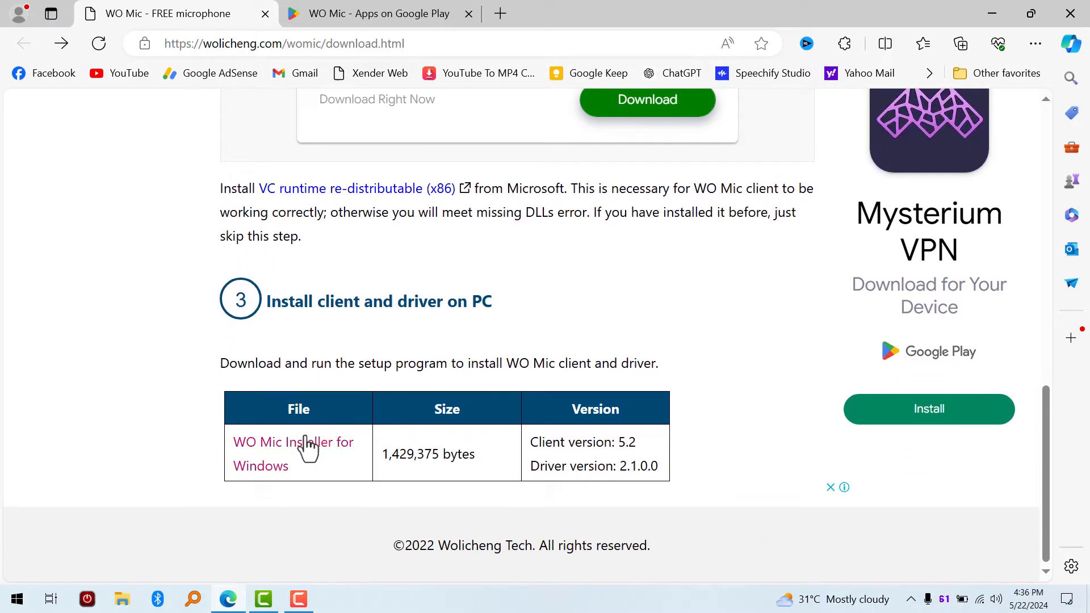
click(292, 441)
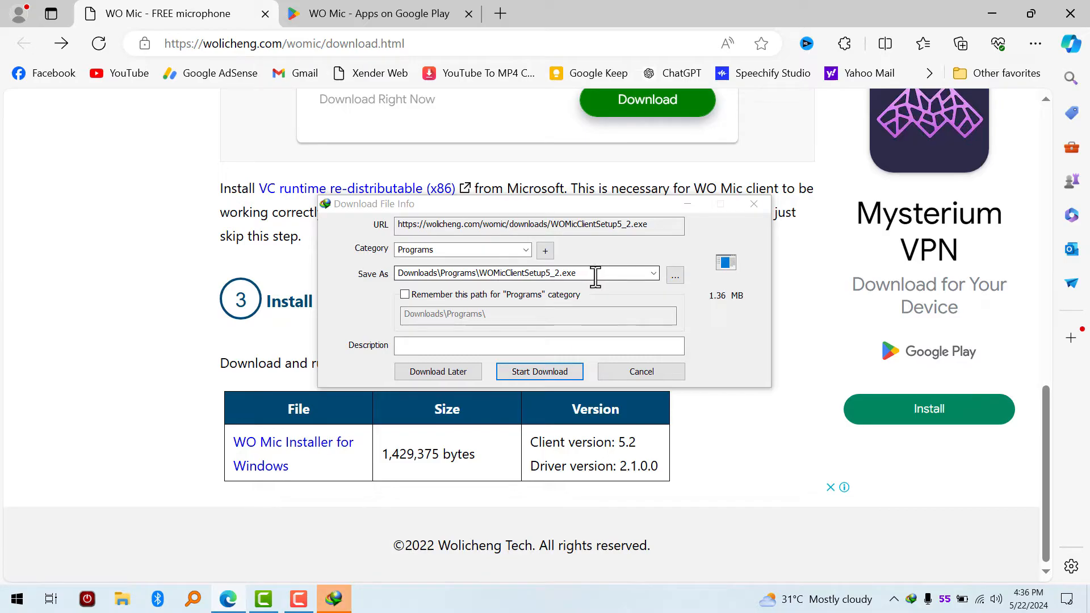
click(538, 371)
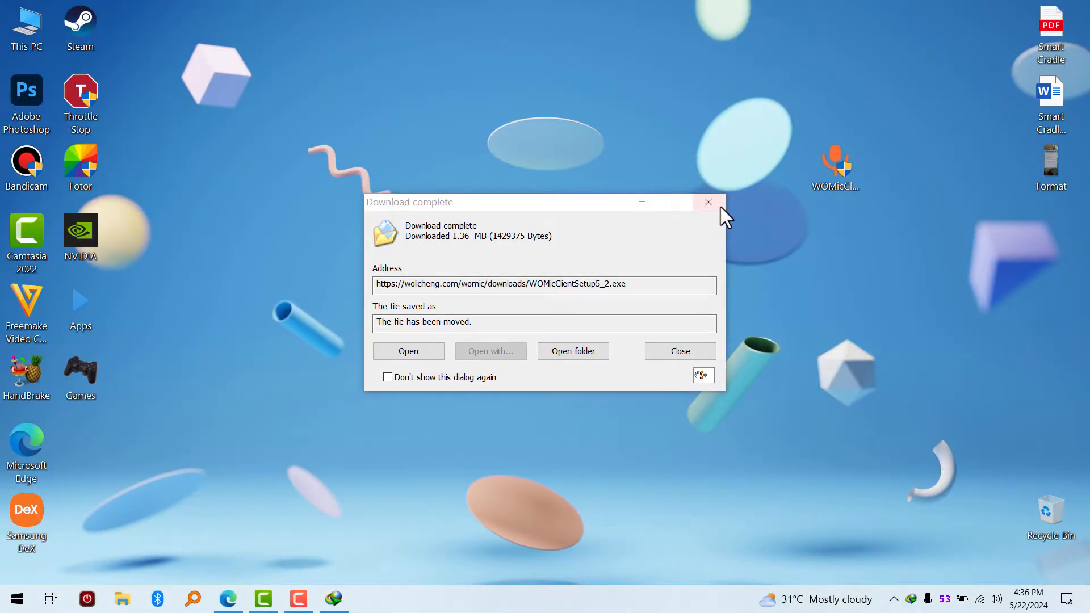
Run the downloaded WO Mic setup, allow UAC, keep English and default components, and finish installation
click(707, 202)
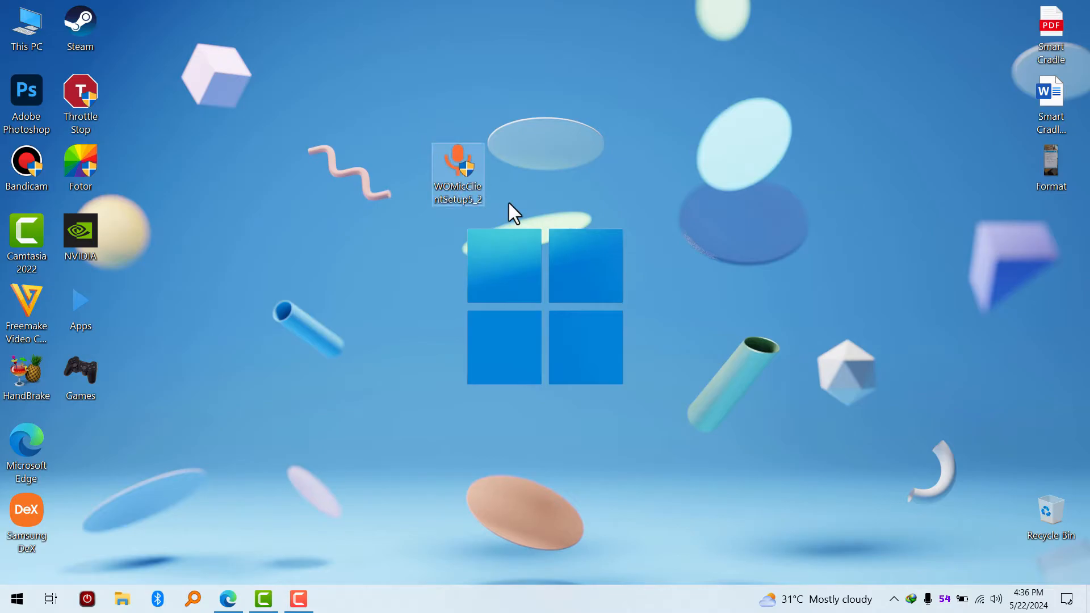
double_click(458, 174)
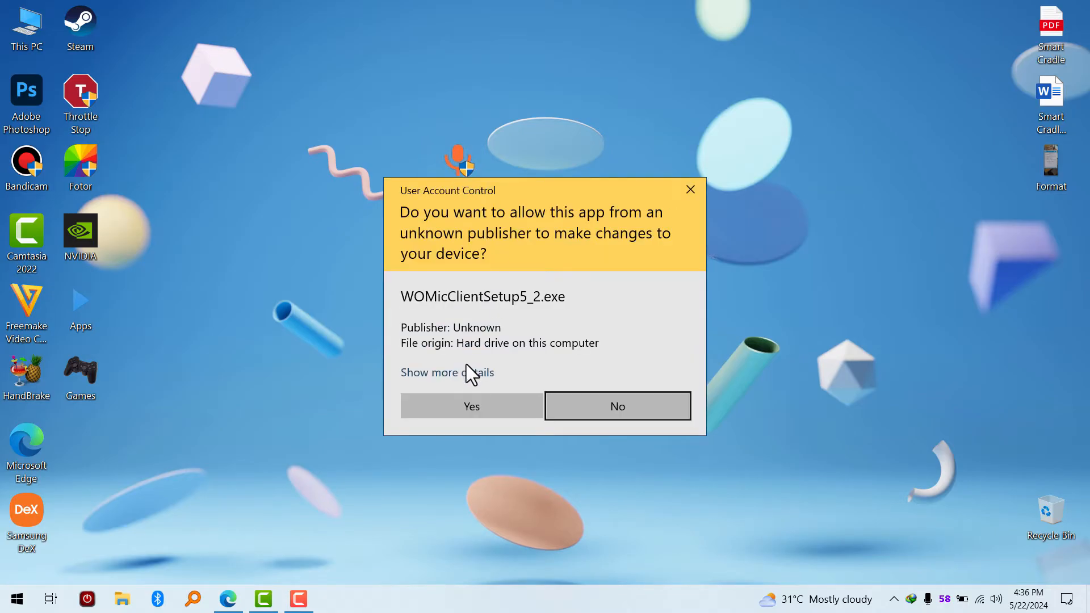
click(470, 407)
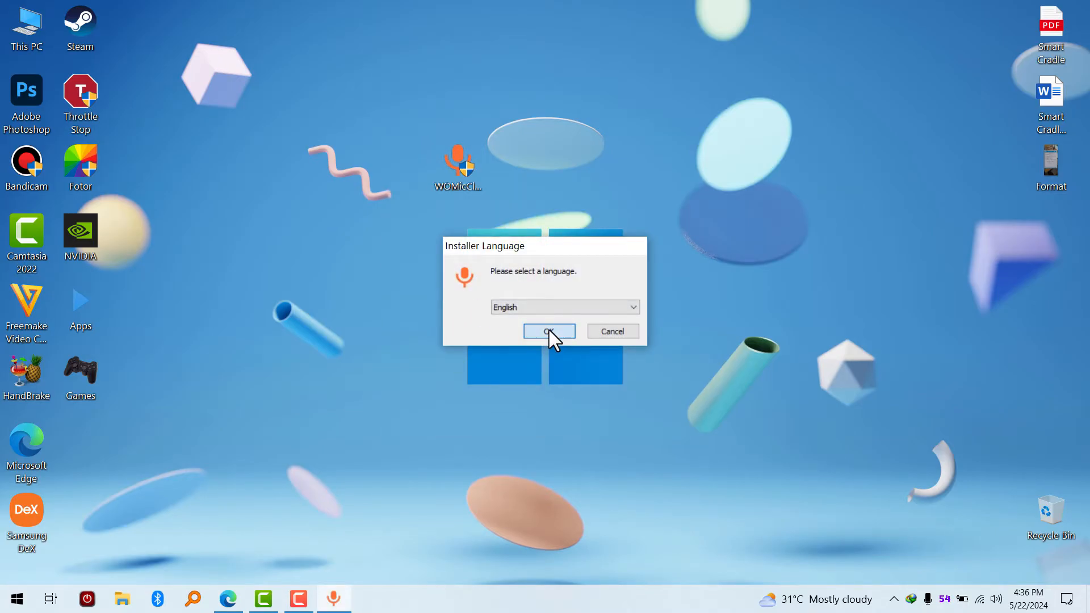
click(549, 330)
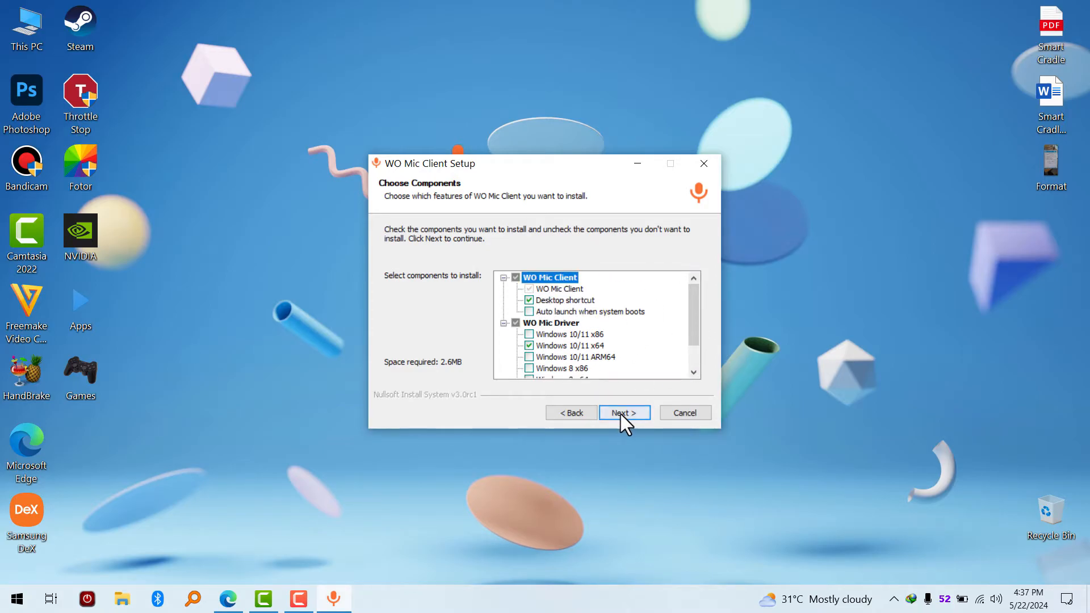
click(623, 412)
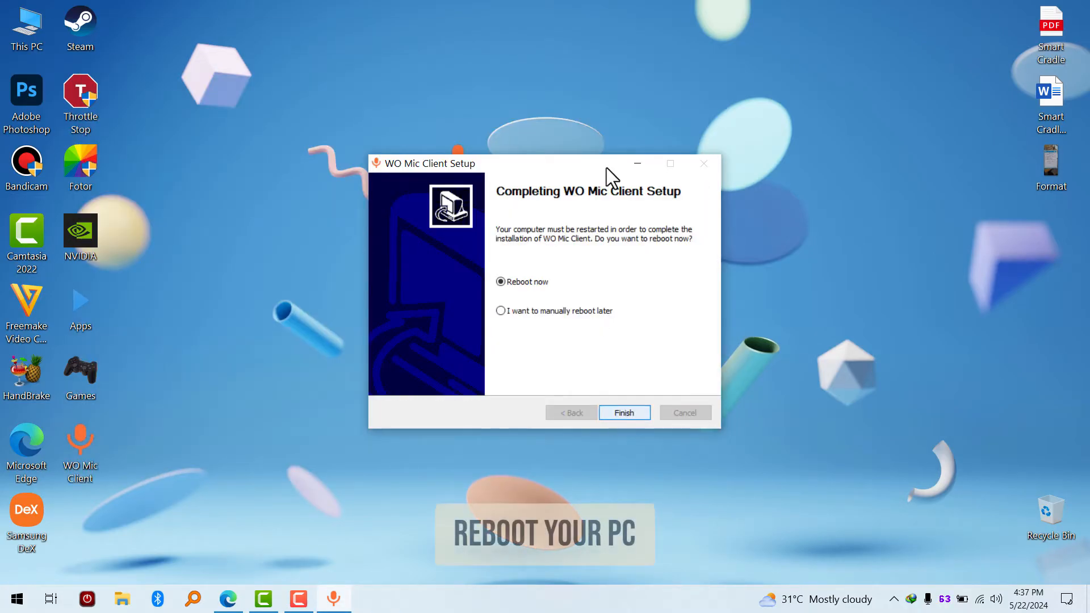
click(623, 412)
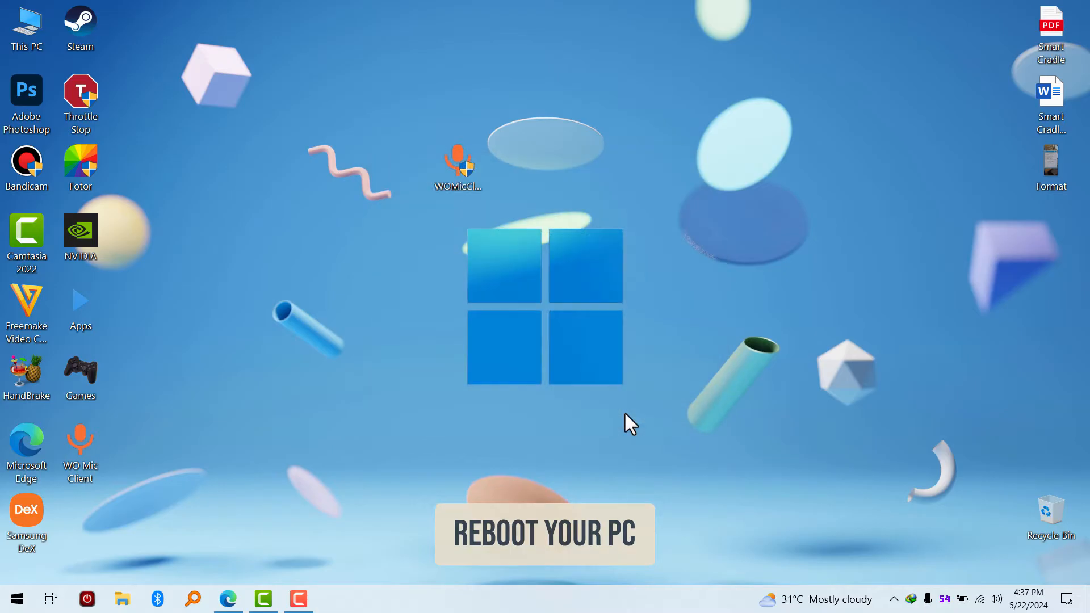
From the WO Mic Google Play page, install the app on the Samsung phone via 'Install on more devices'
click(228, 598)
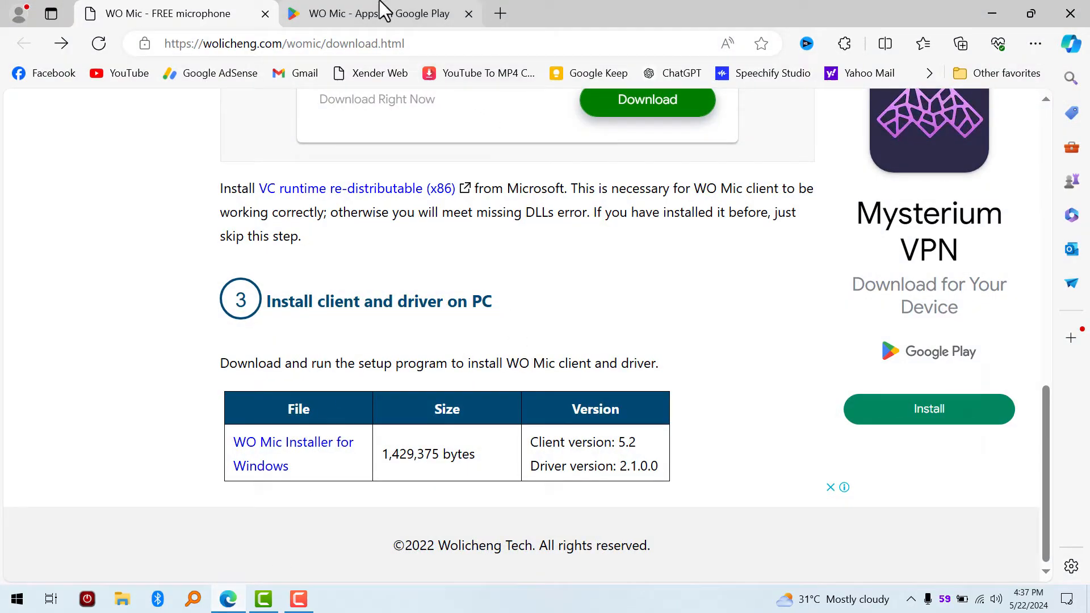
click(379, 14)
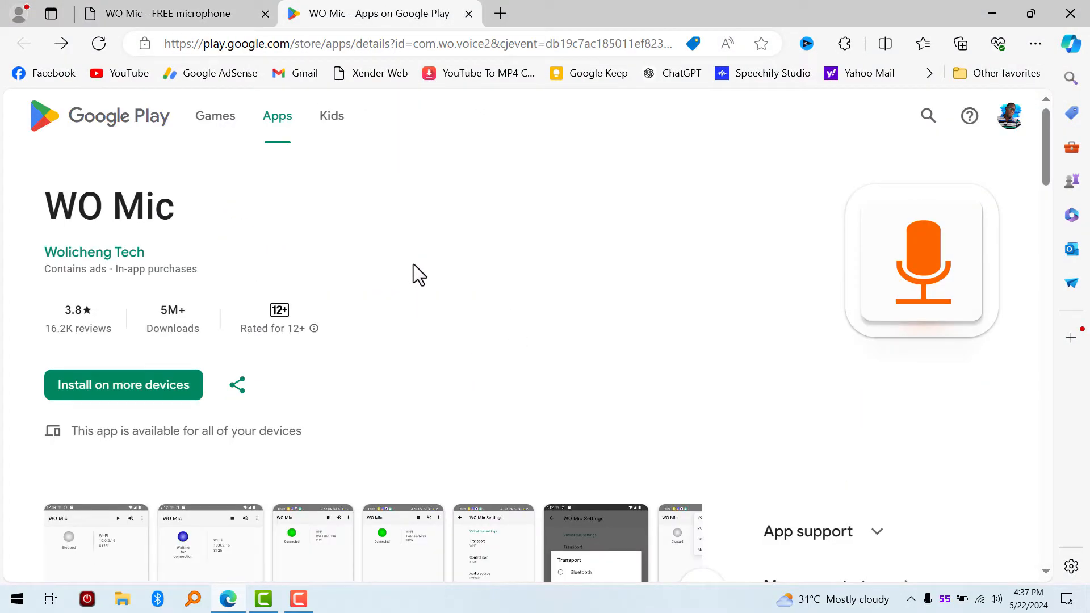
scroll(down, 3)
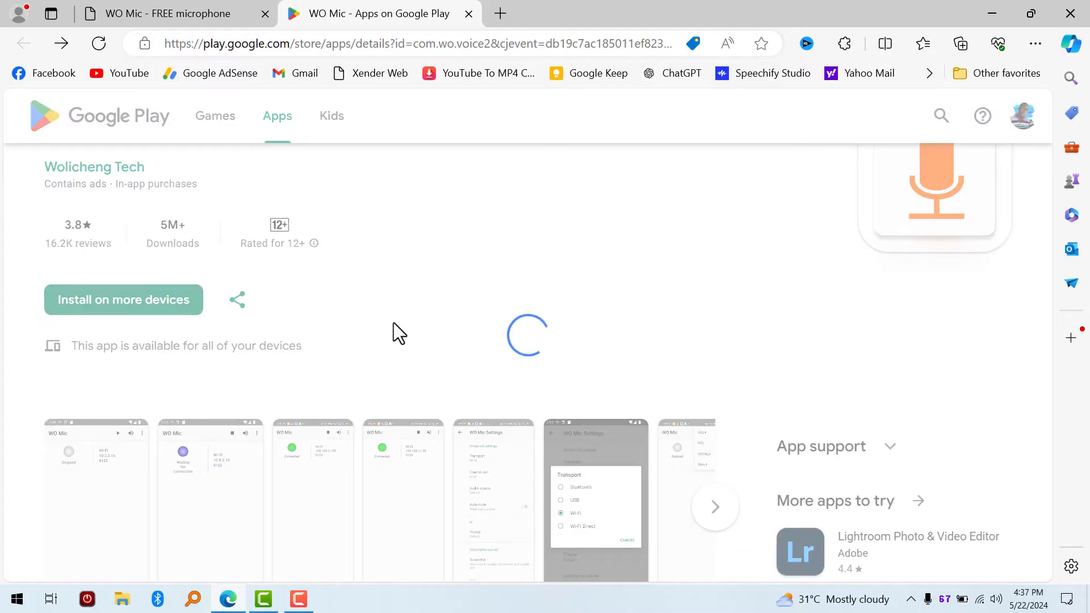
click(122, 300)
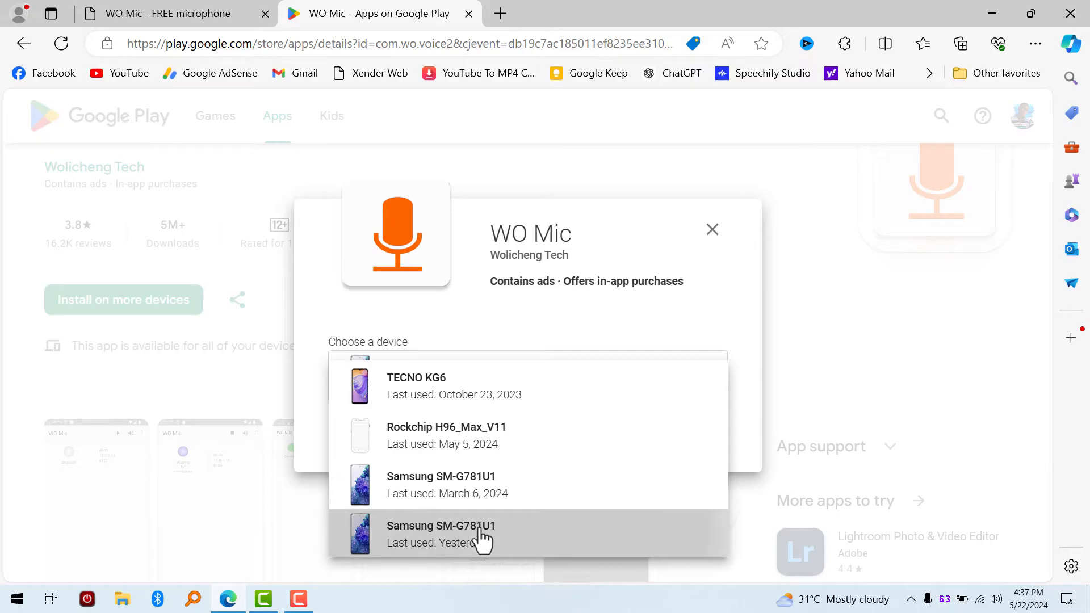
click(440, 533)
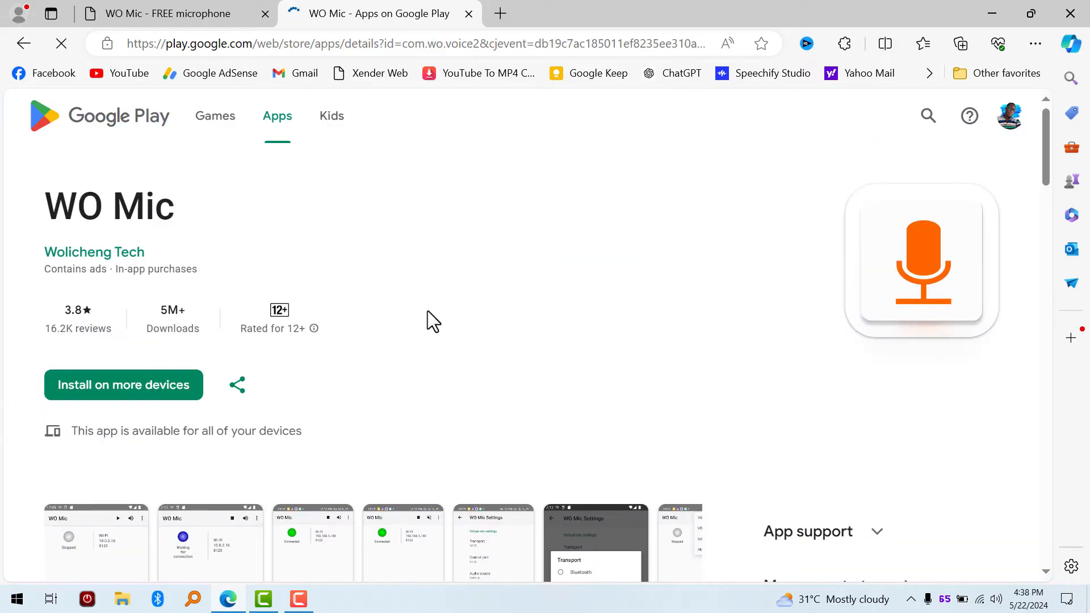
click(123, 385)
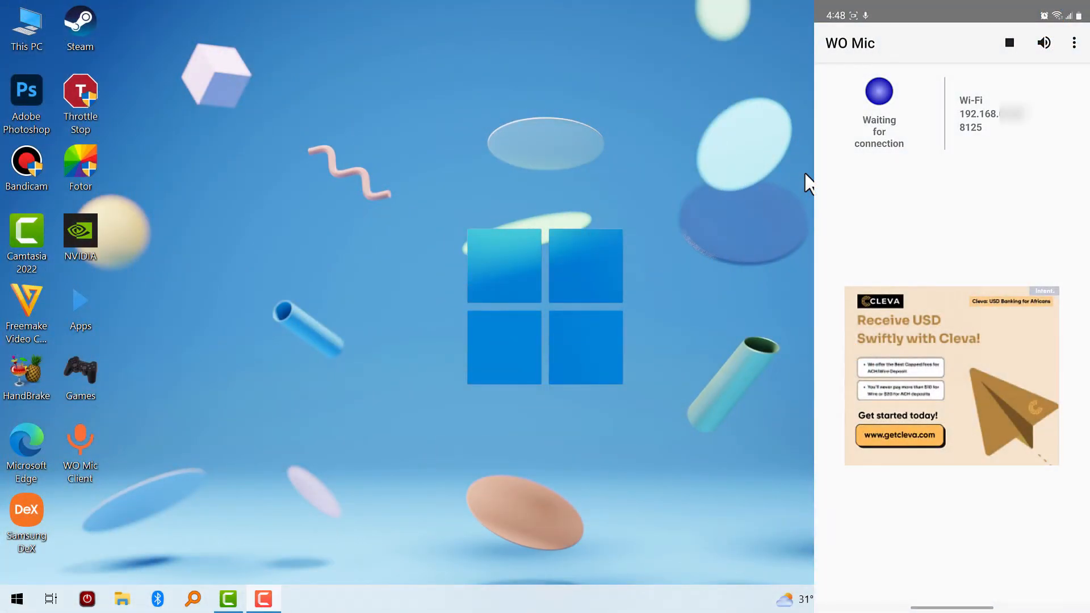
mouse_move(806, 147)
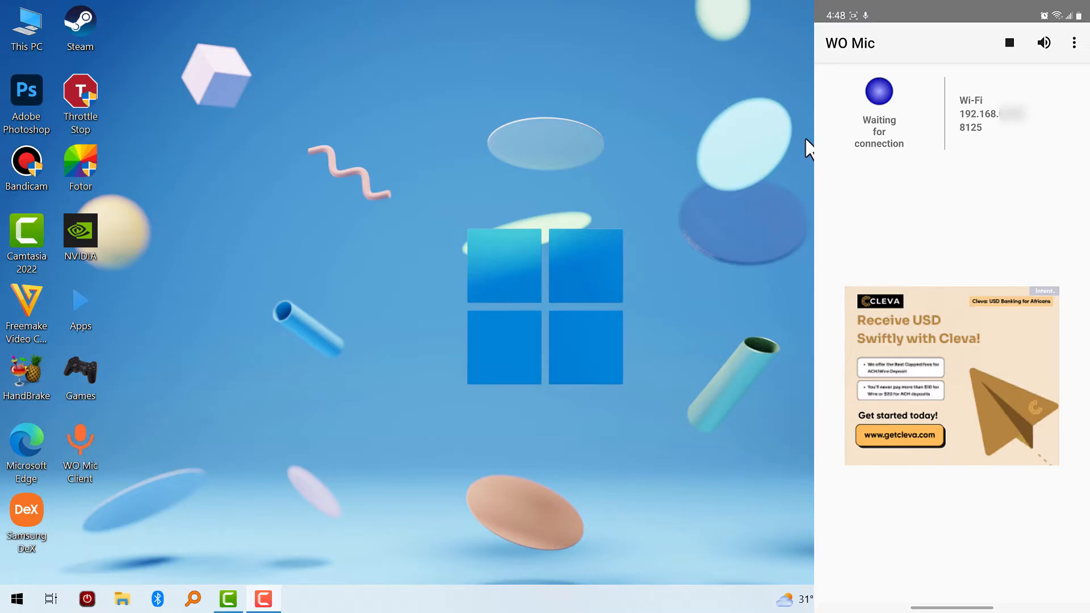
mouse_move(678, 112)
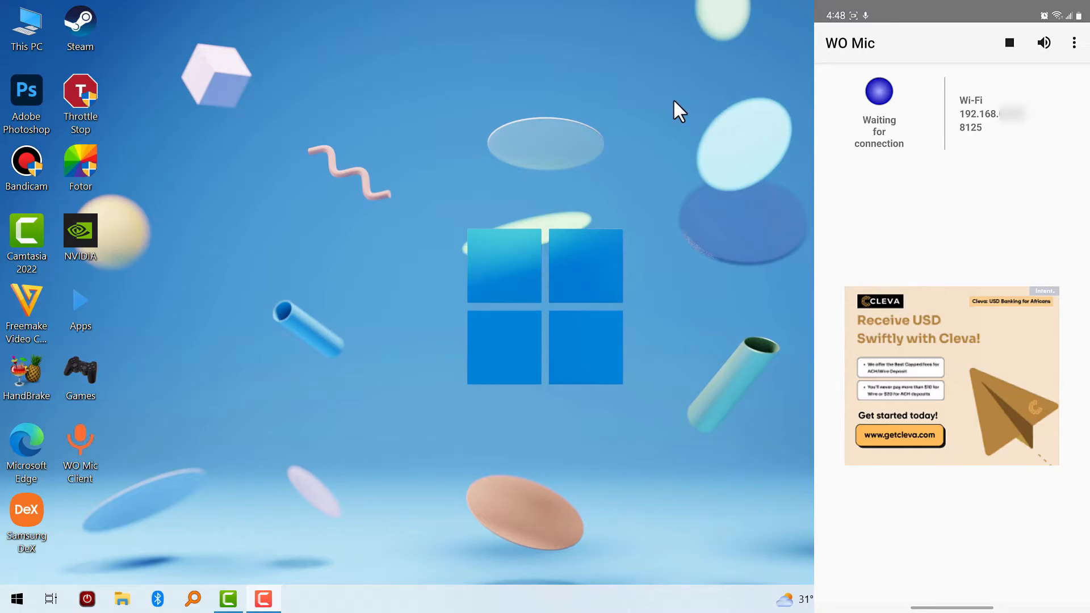
Launch WO Mic Client, set the Connect dialog's transport to Wi-Fi, then close it without connecting
double_click(79, 448)
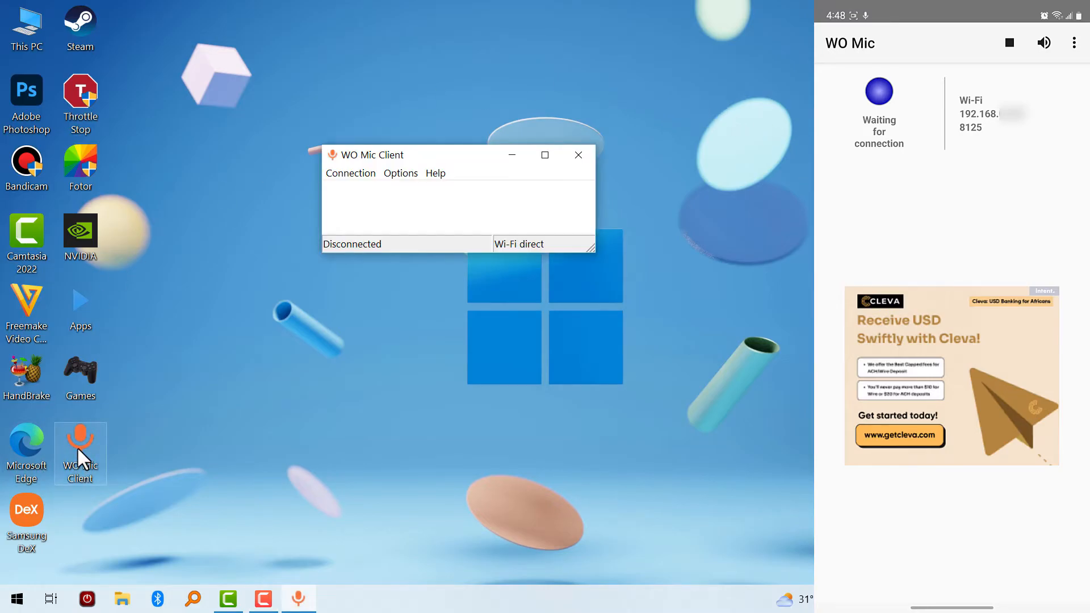
click(351, 173)
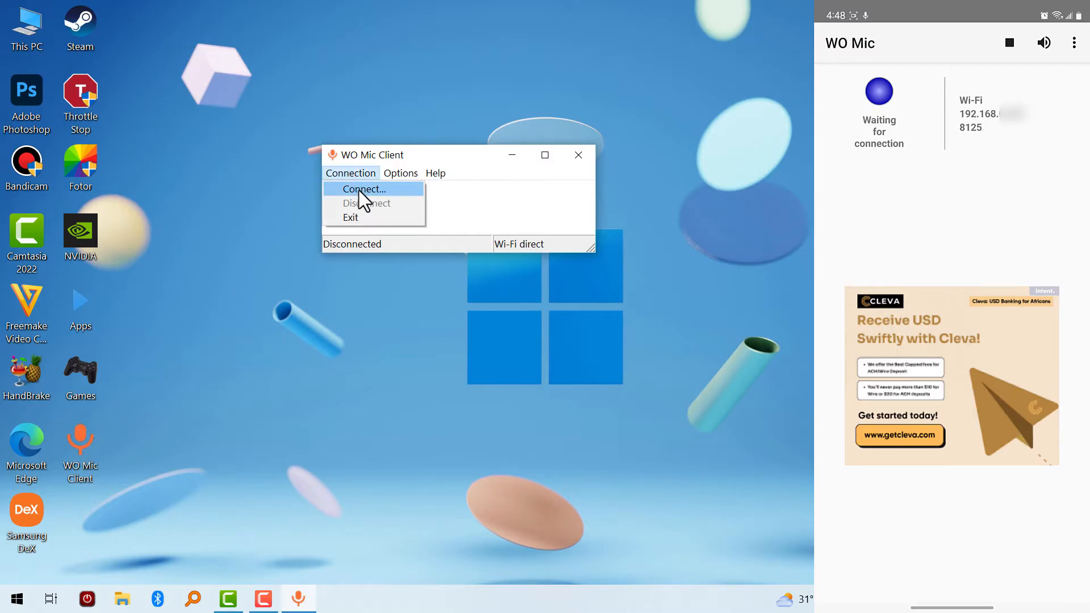
click(366, 189)
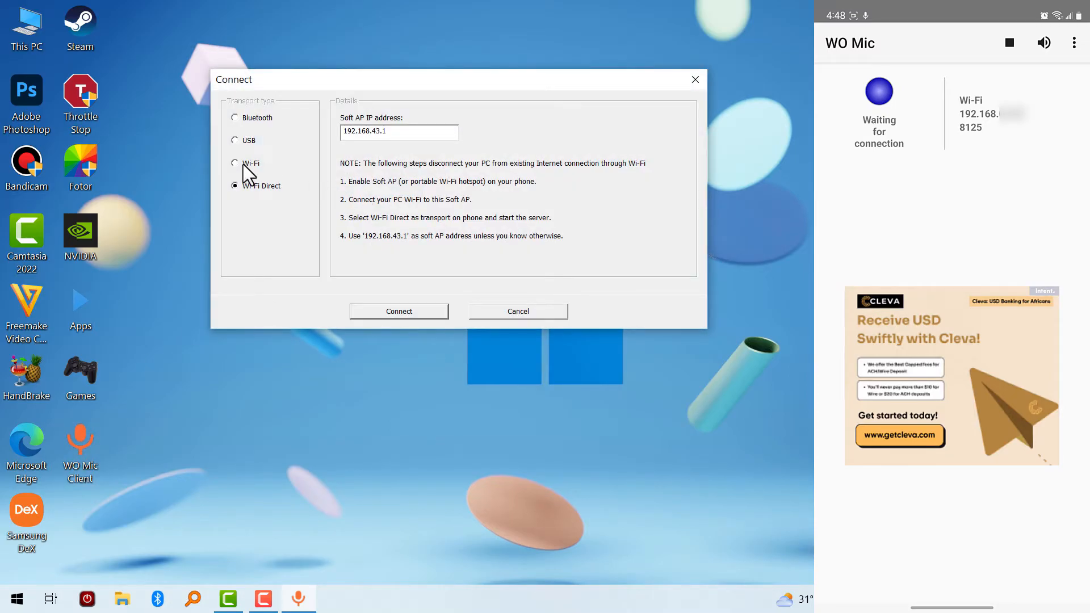
click(235, 163)
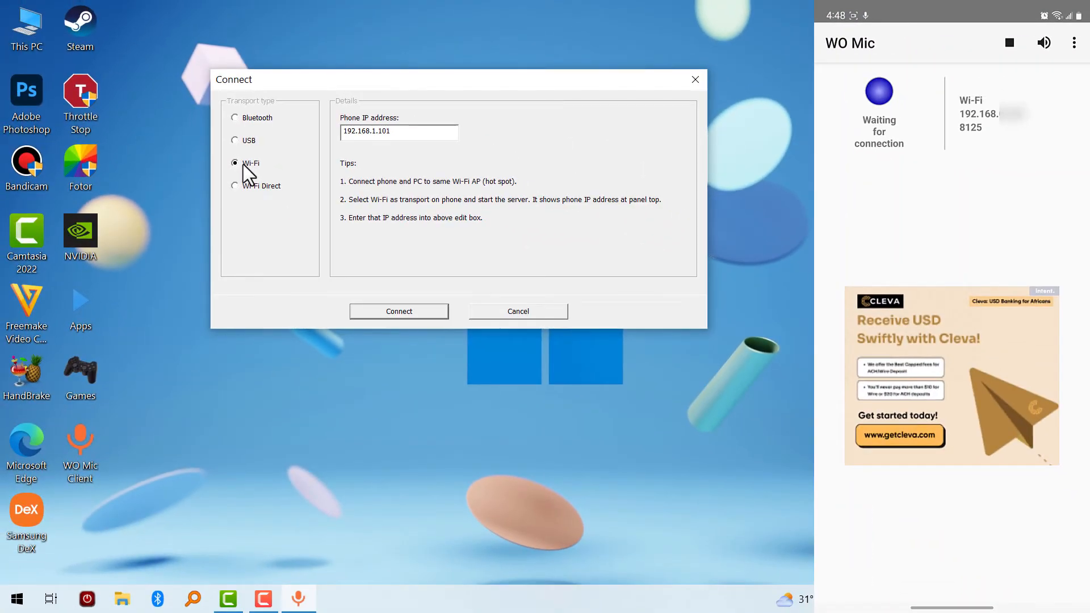
click(517, 311)
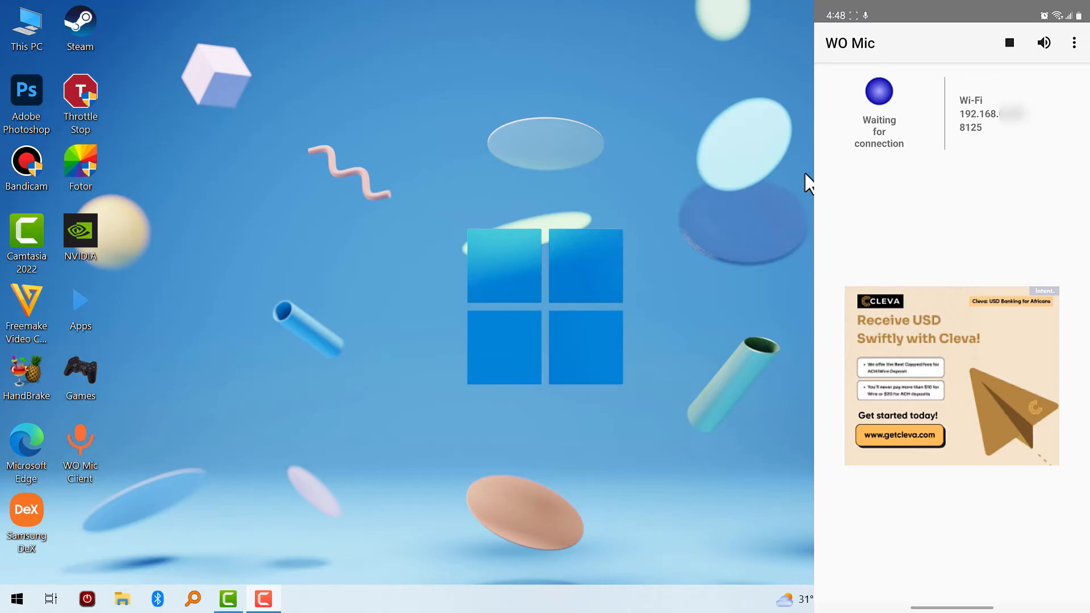
mouse_move(804, 147)
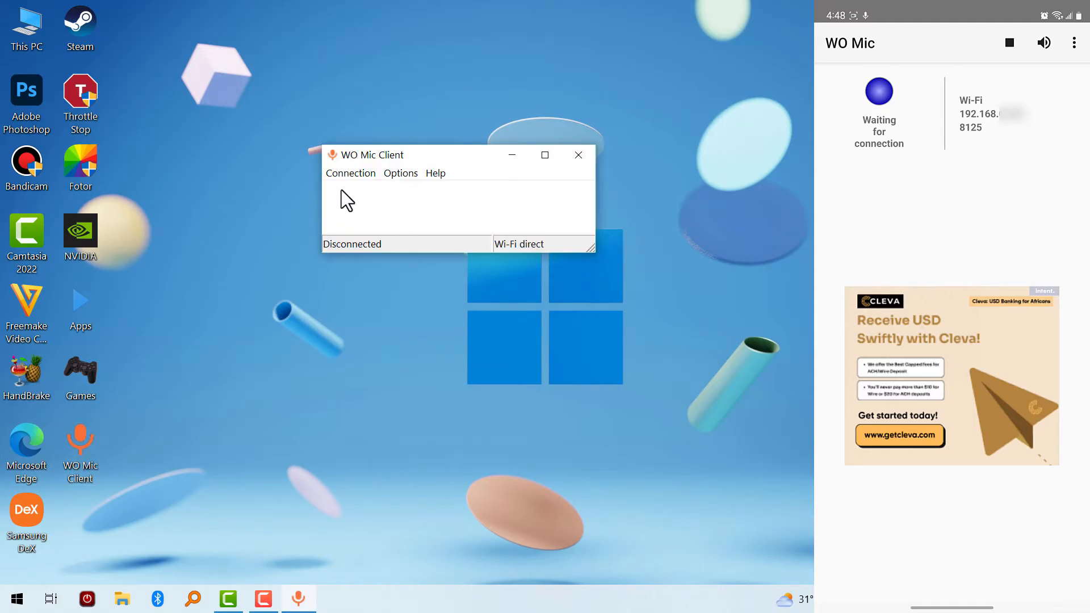
Connect WO Mic Client to the phone over Wi-Fi using the phone's IP address
click(351, 172)
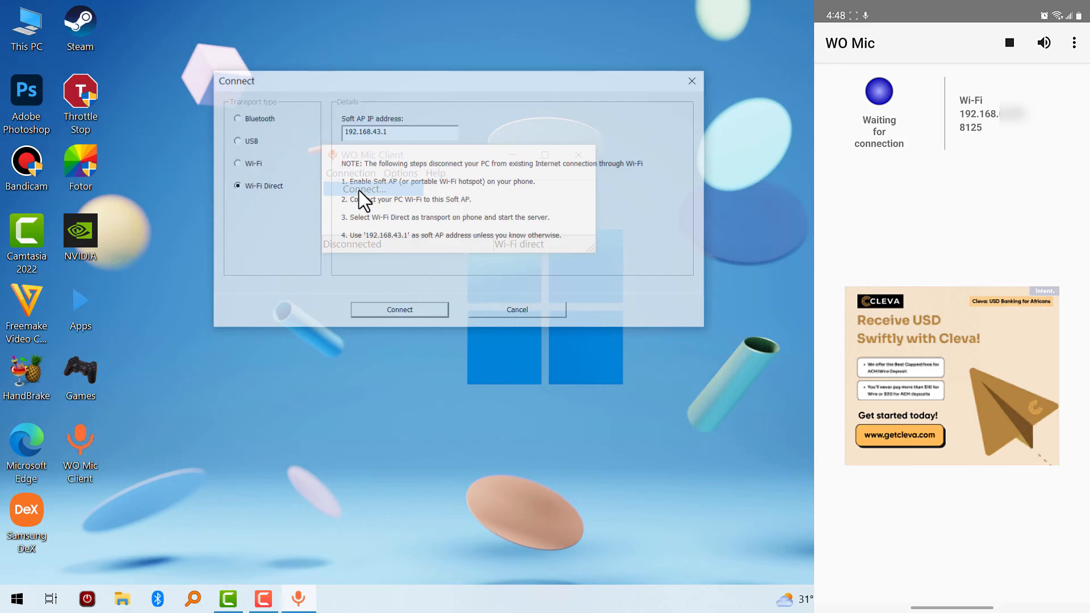
click(236, 163)
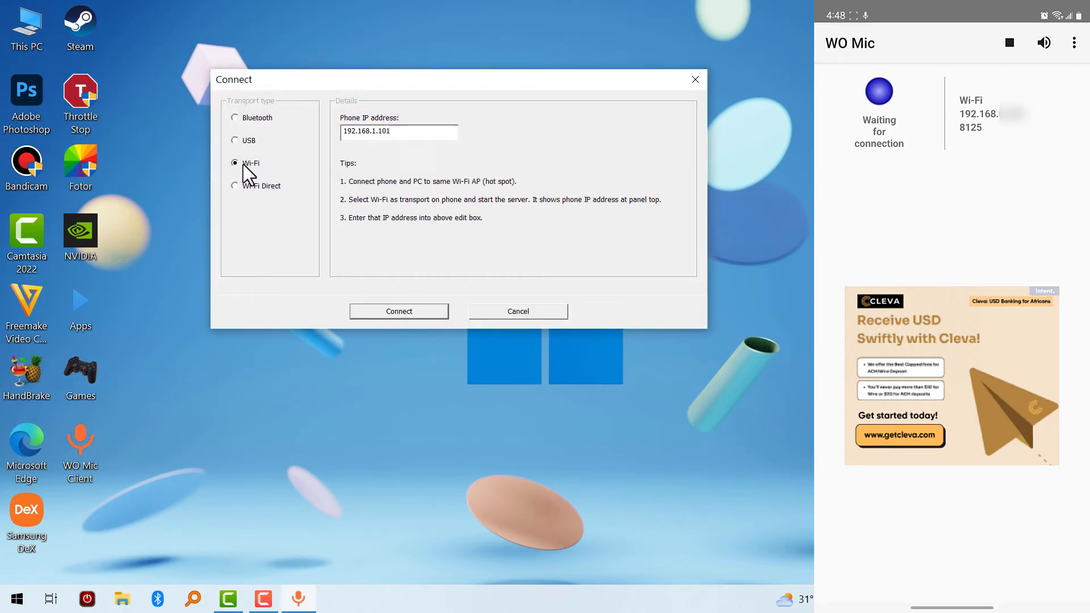
mouse_move(275, 170)
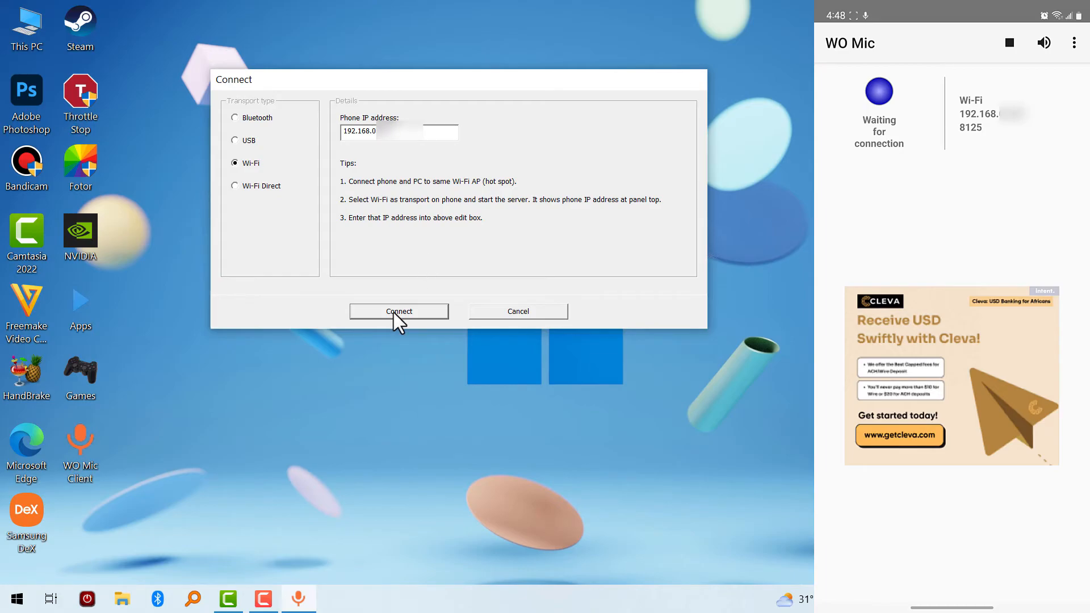
click(398, 311)
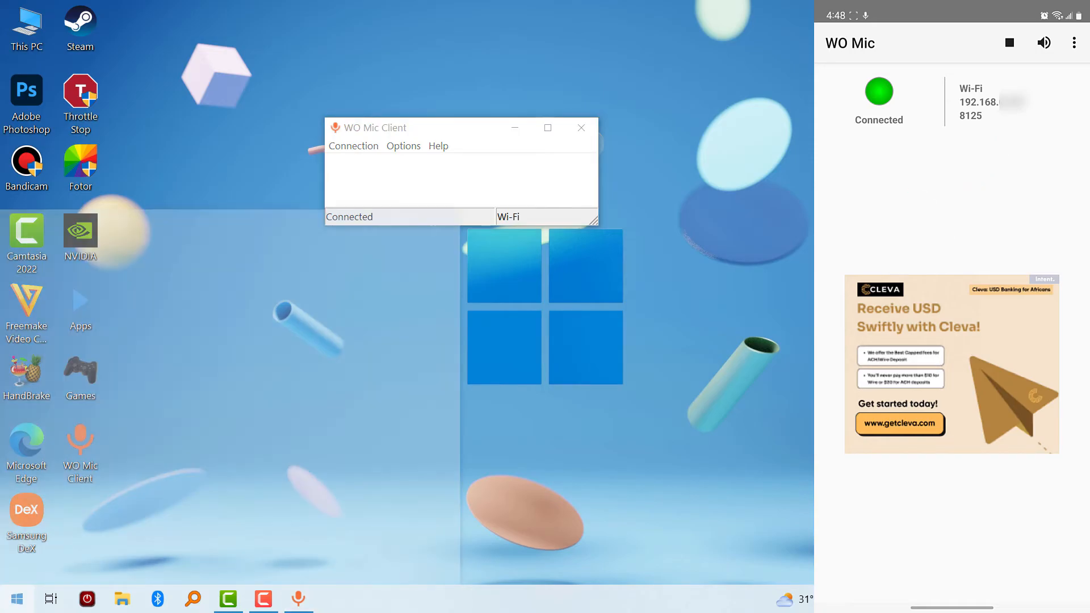
In Sound settings' Recording list, select the default WO Mic Device microphone and view its properties
text(so)
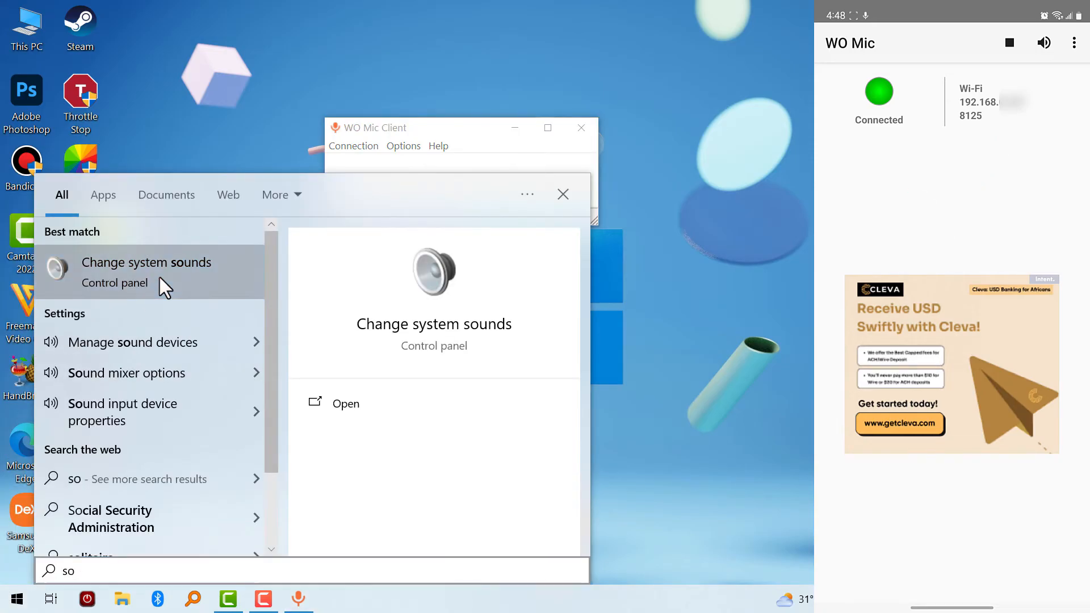
click(146, 271)
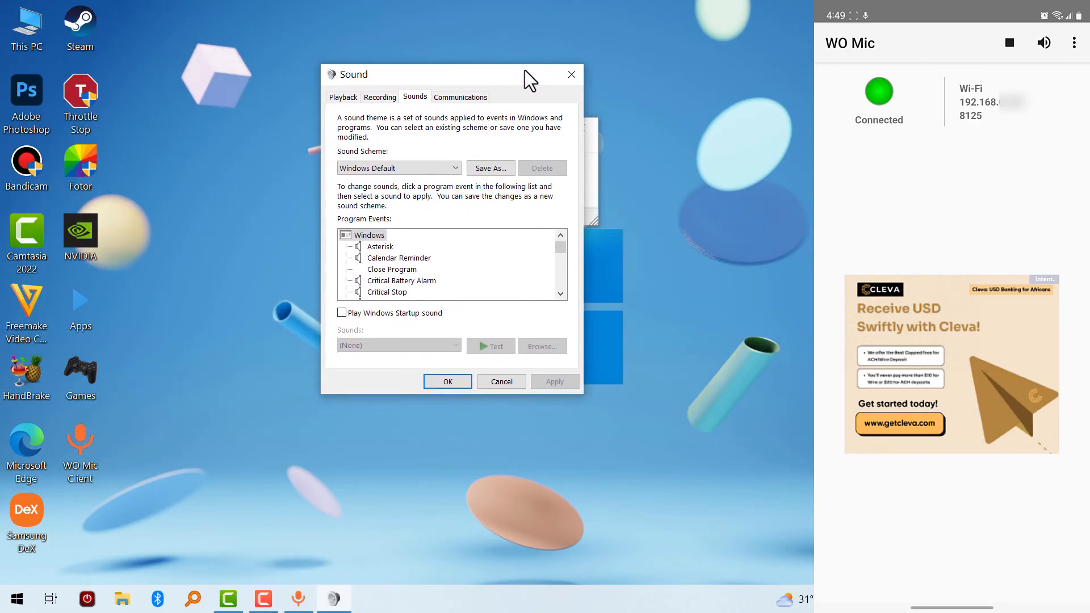
click(379, 97)
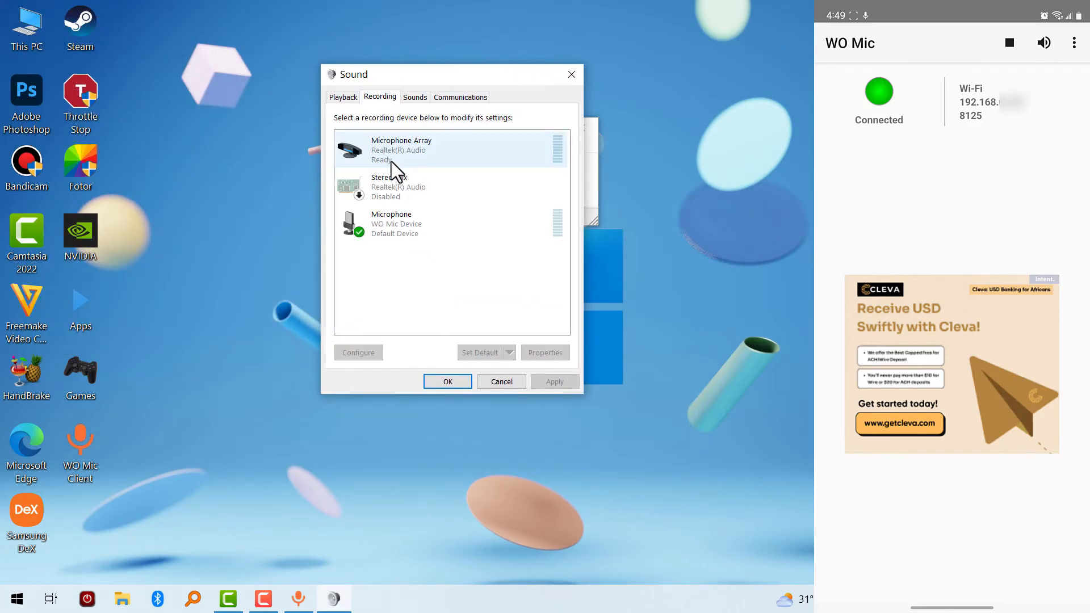
click(438, 223)
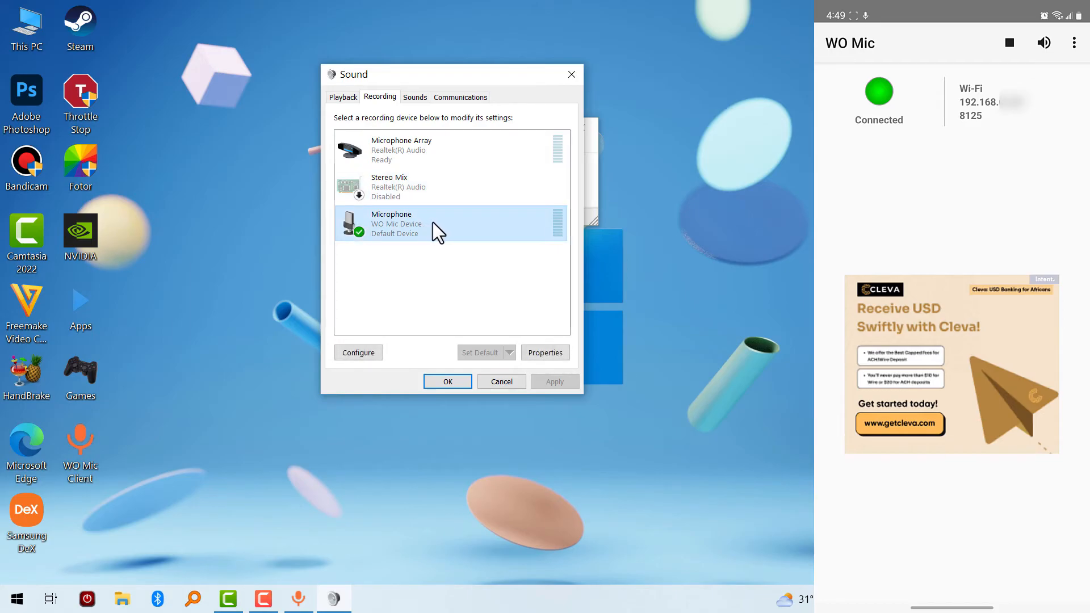
mouse_move(383, 233)
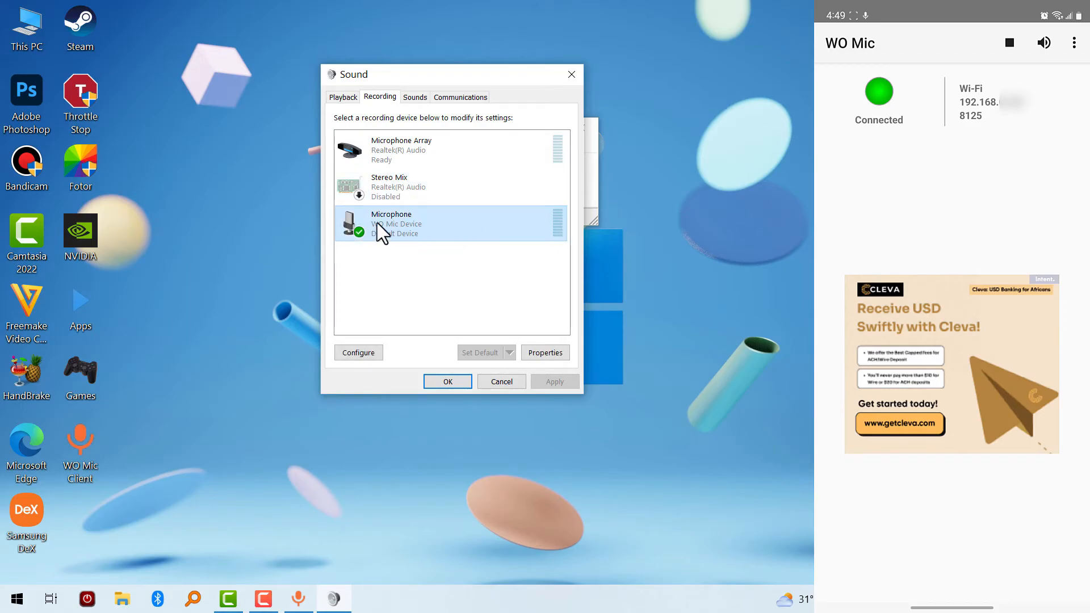
mouse_move(419, 229)
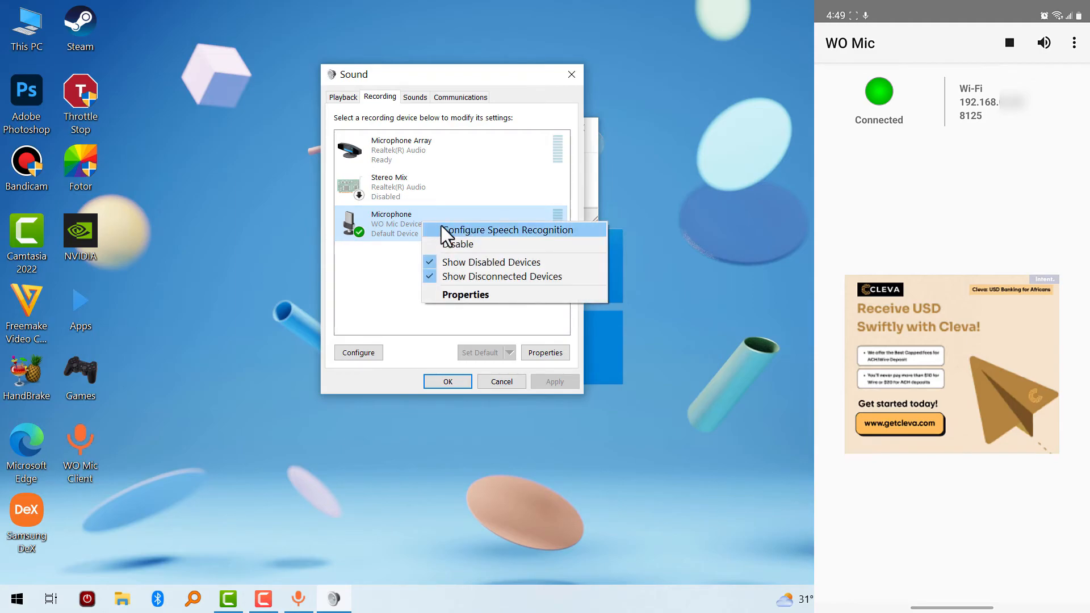
click(508, 229)
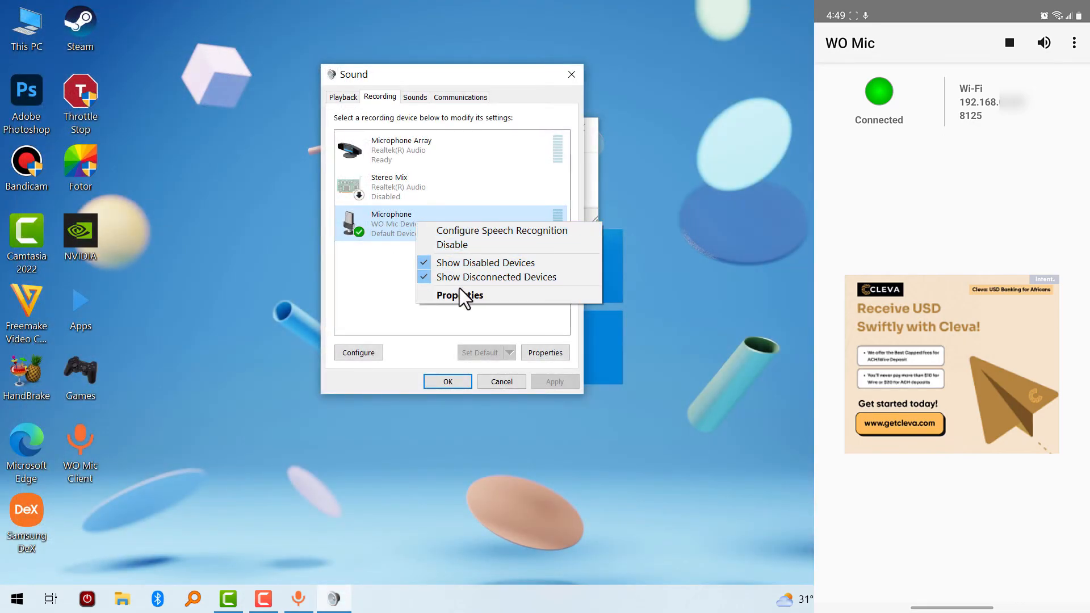
click(460, 295)
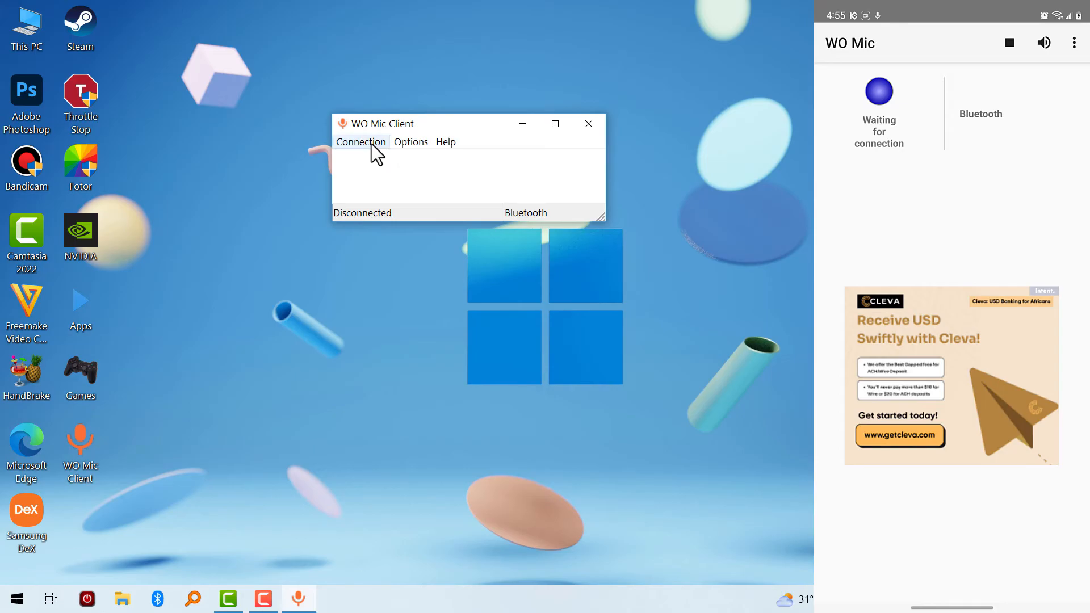
Connect WO Mic Client to the phone over Bluetooth with Galaxy S20FE 5G as target device
click(360, 142)
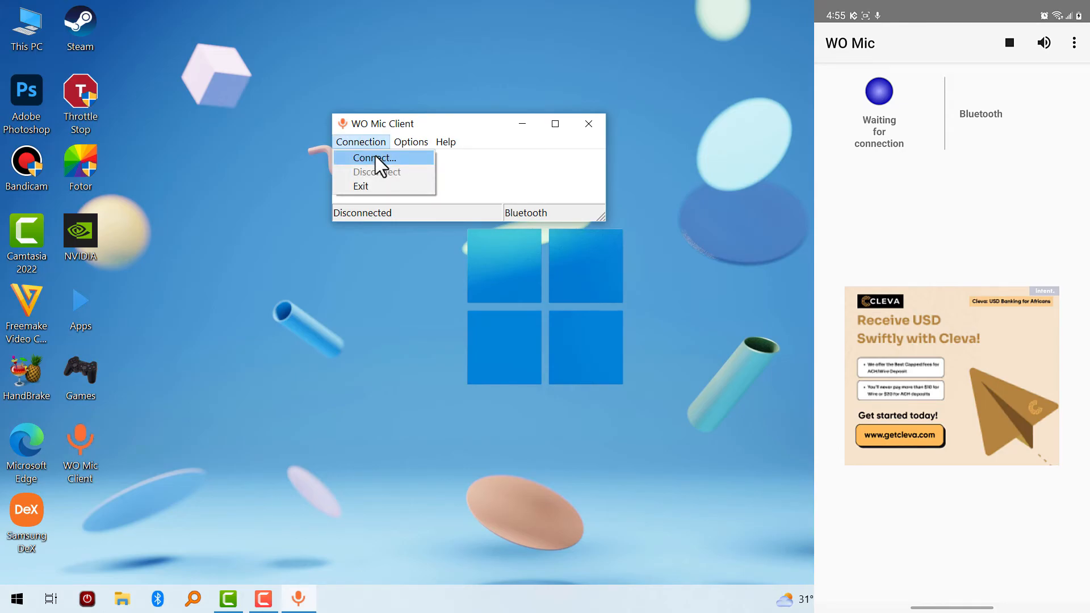
click(374, 157)
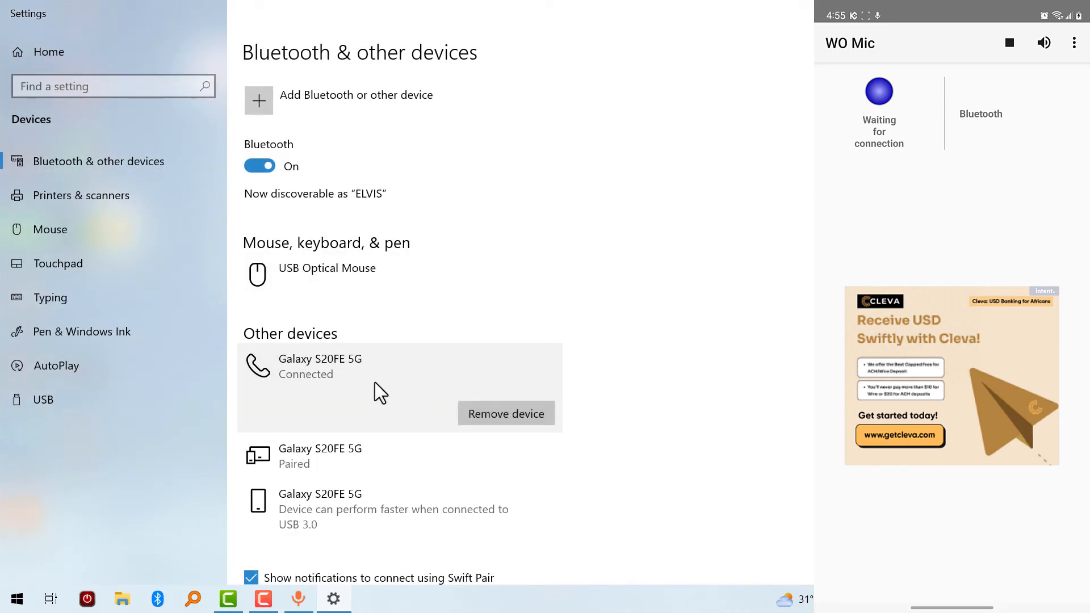
mouse_move(411, 390)
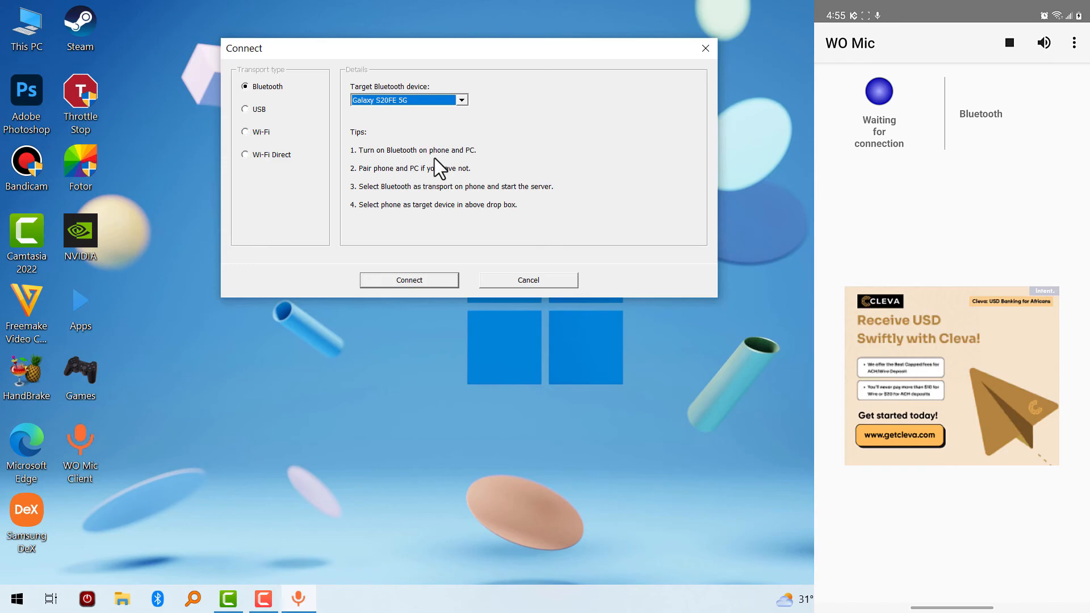
mouse_move(431, 284)
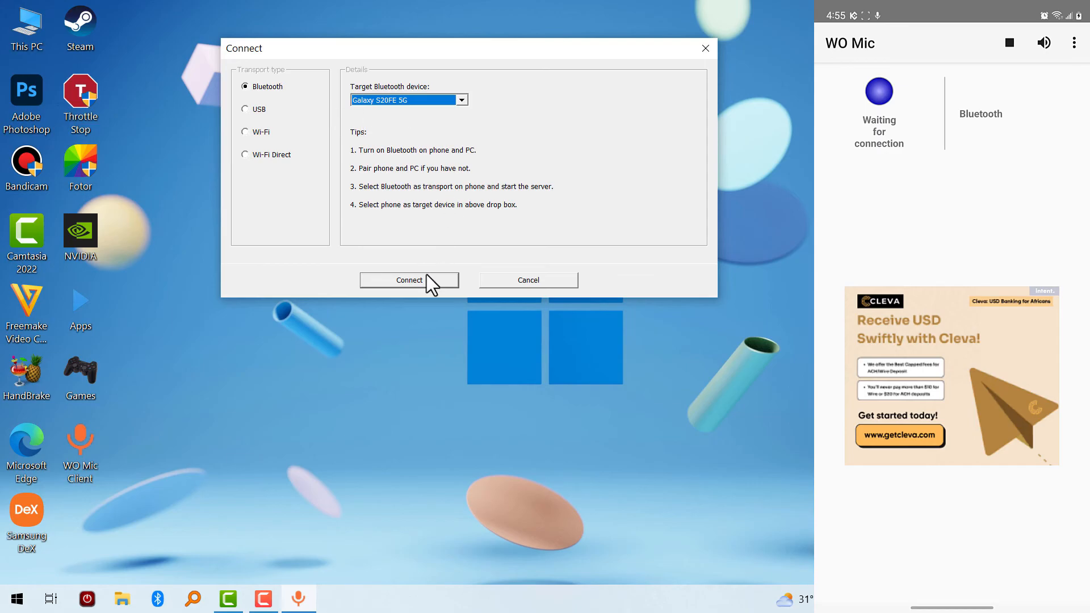
click(408, 279)
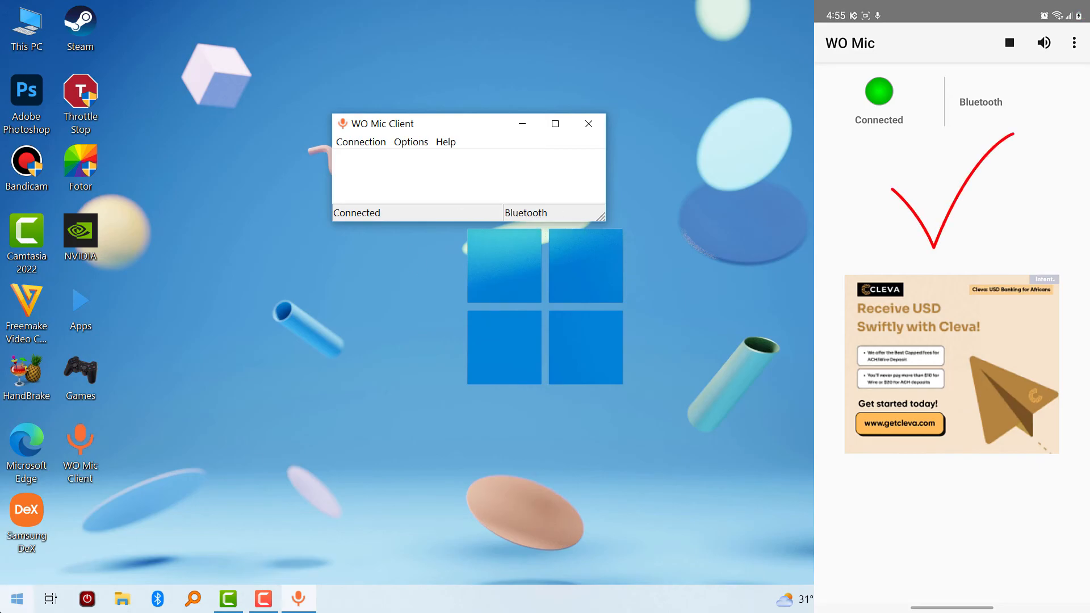
text(services)
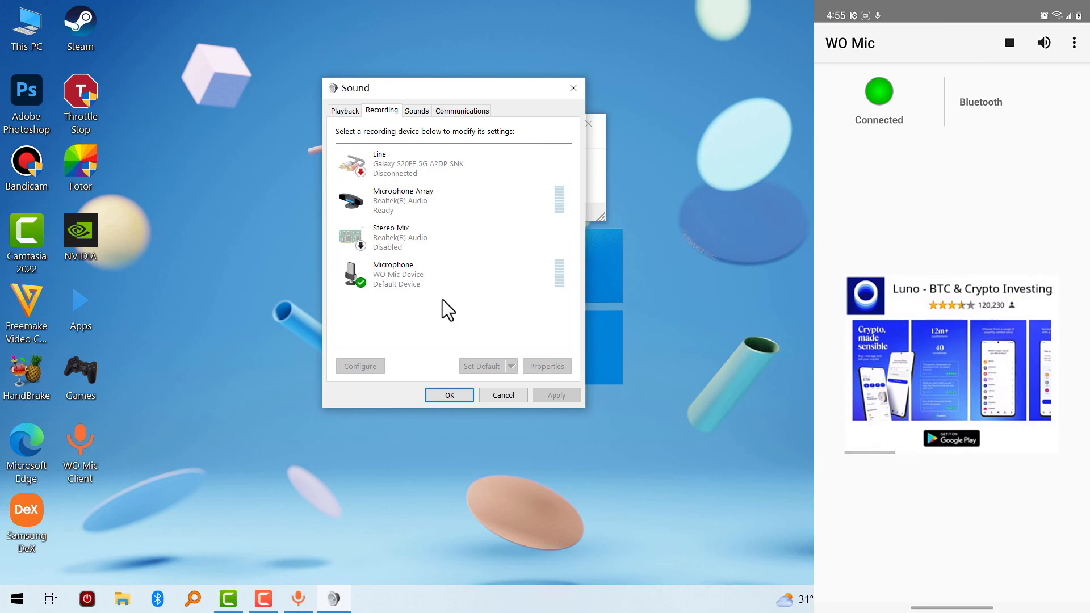
click(445, 274)
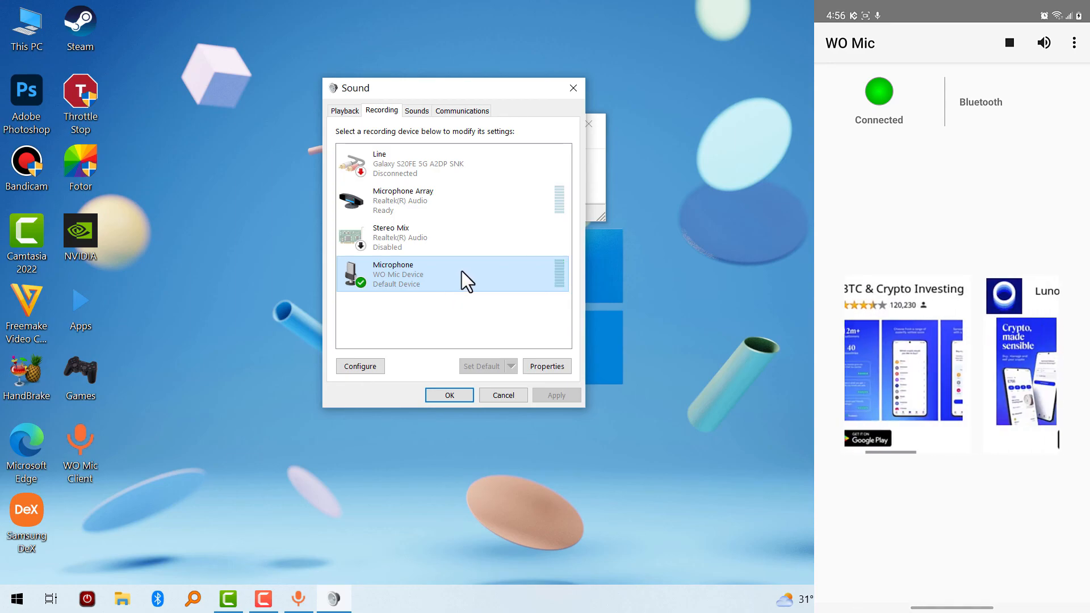
click(448, 395)
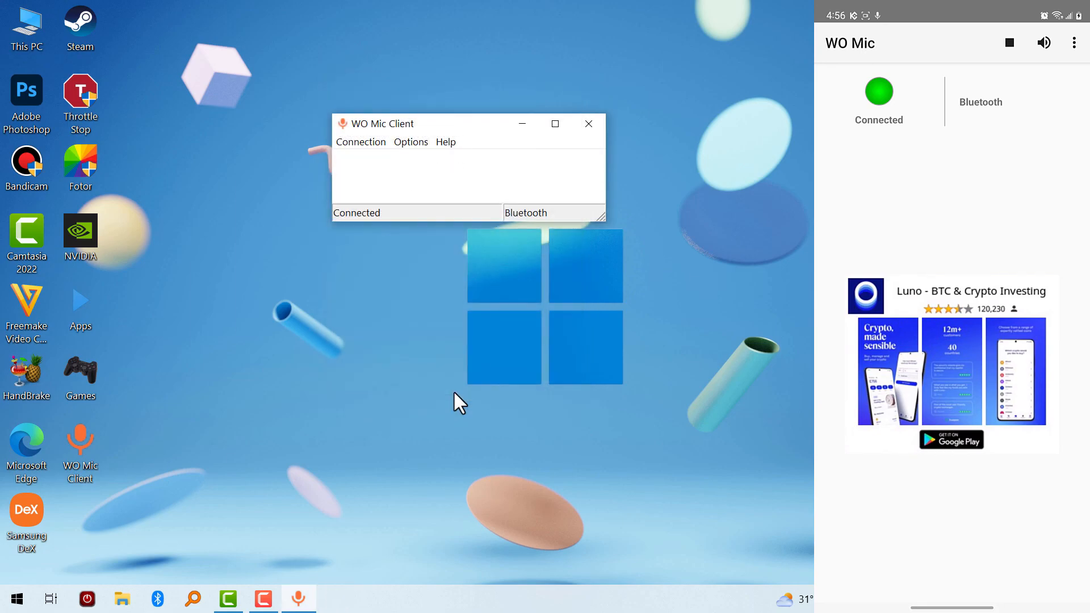